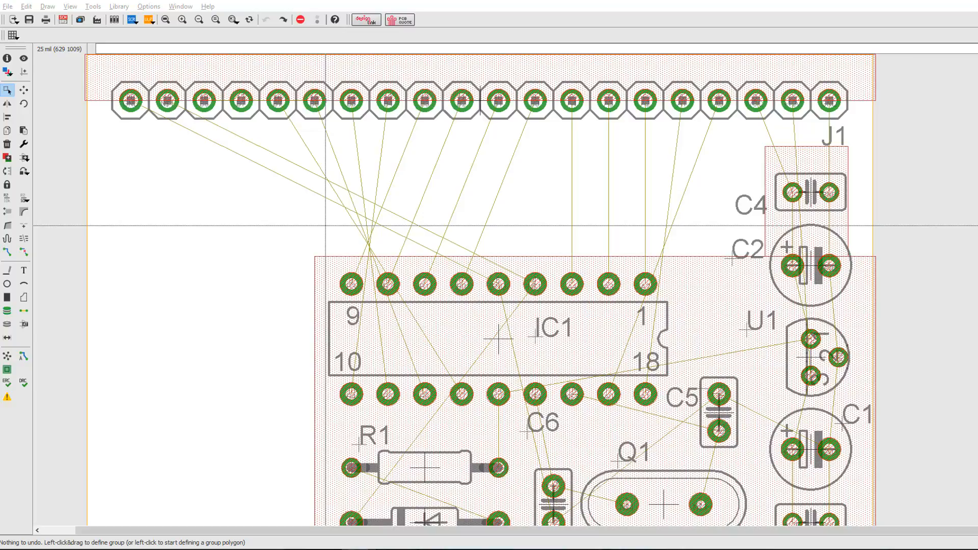
- Activate the Name tool to start renaming signals
{"action": "left_click", "coordinate": [7, 199]}
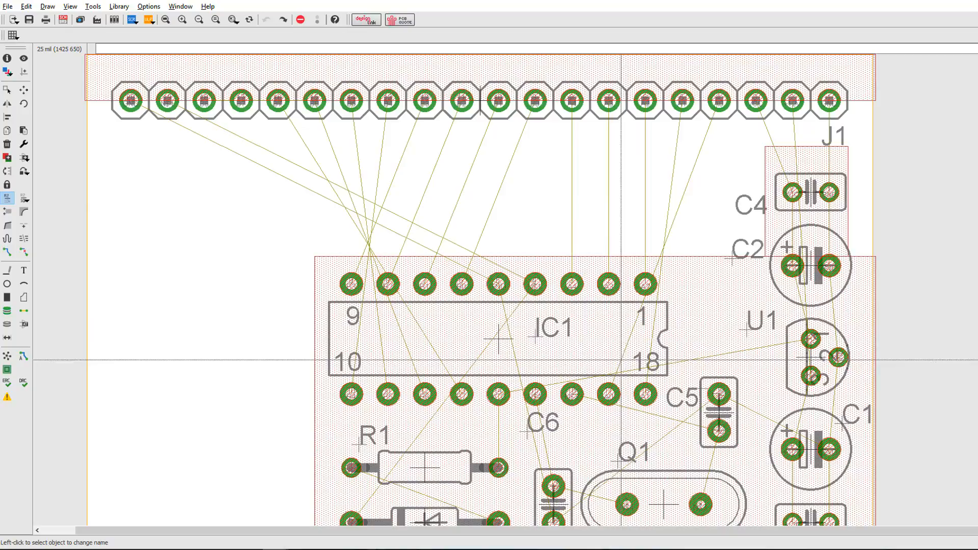
- Name the two header-to-IC1 signals TEST_P and TEST_N
{"action": "left_click", "coordinate": [607, 393]}
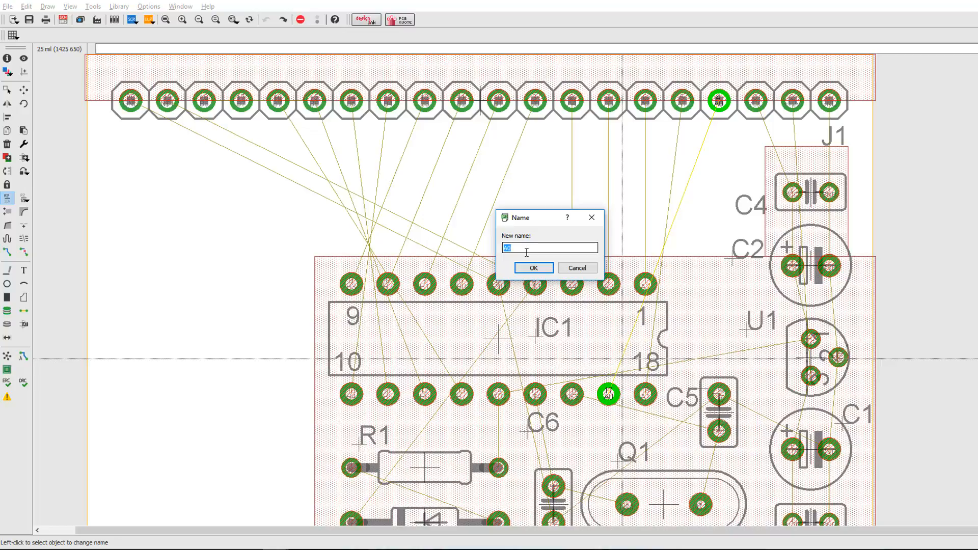
{"action": "type", "text": "TEST"}
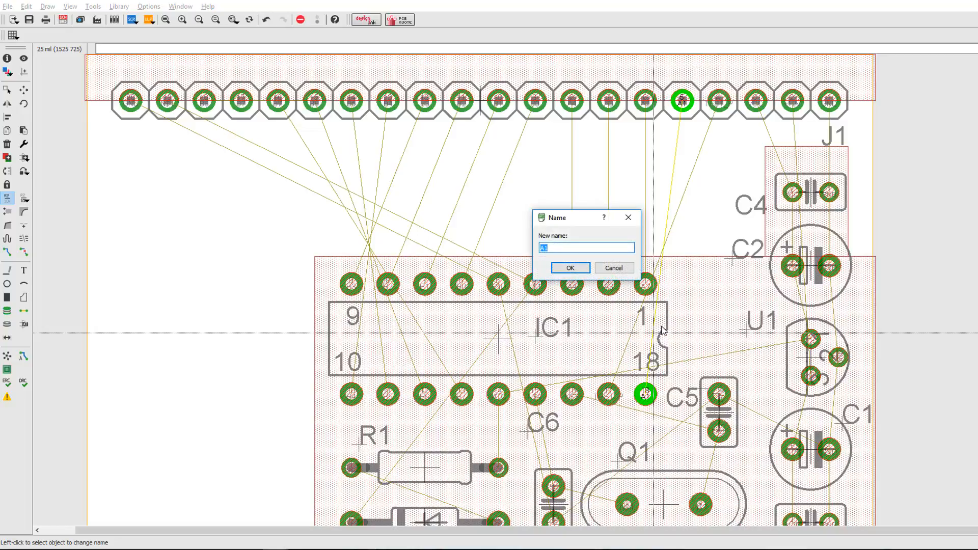
{"action": "type", "text": "TEST"}
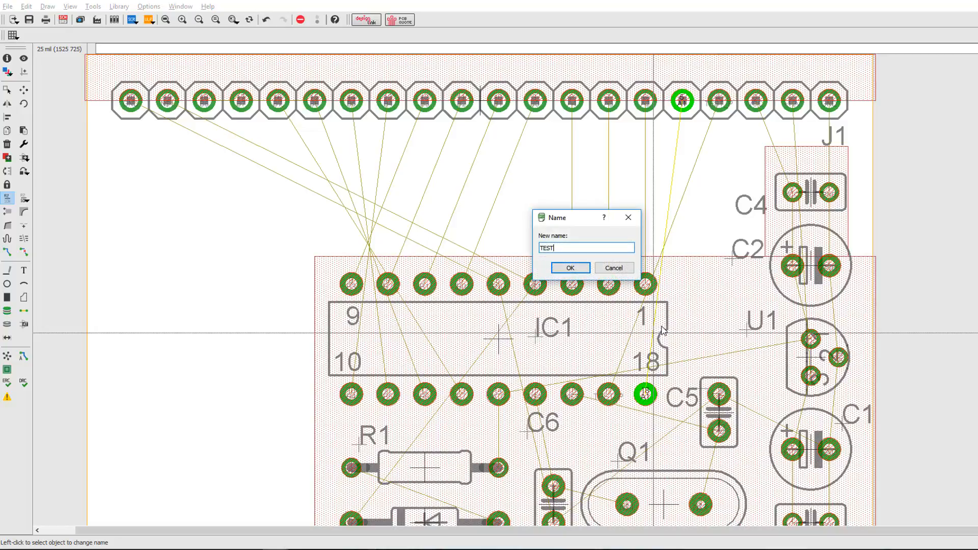
{"action": "type", "text": "_N"}
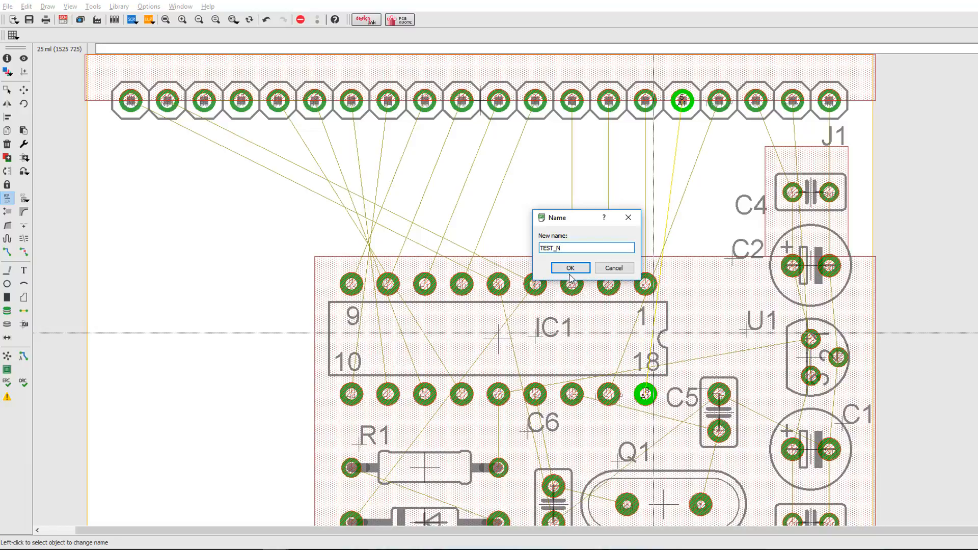
{"action": "left_click", "coordinate": [569, 268]}
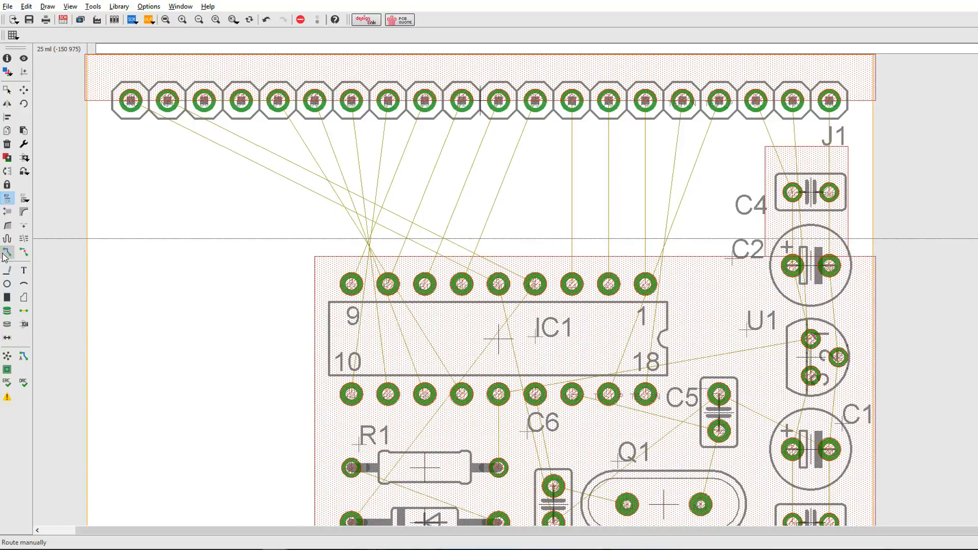
- Start routing the TEST_P/TEST_N pair from IC1 on layer 16 Bottom
{"action": "left_click", "coordinate": [7, 251]}
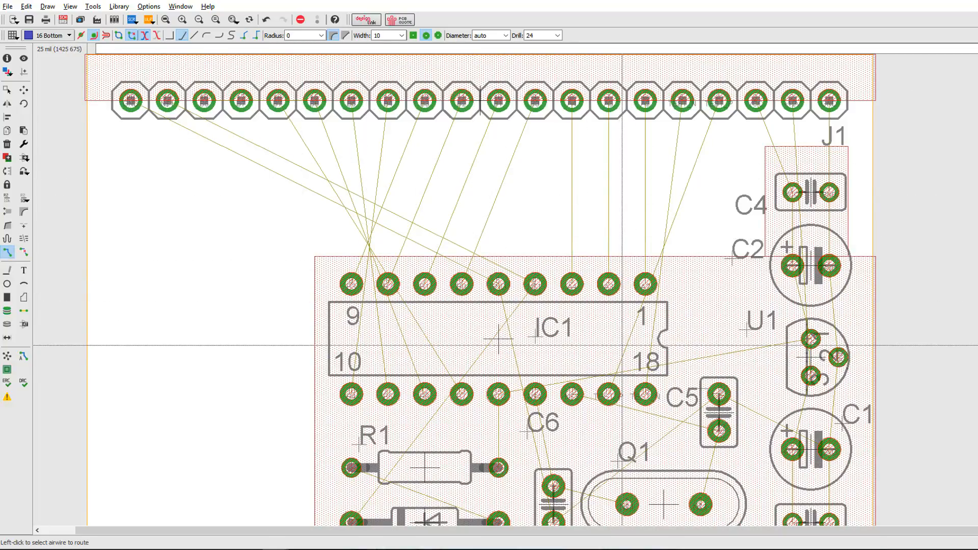
{"action": "left_click", "coordinate": [609, 393]}
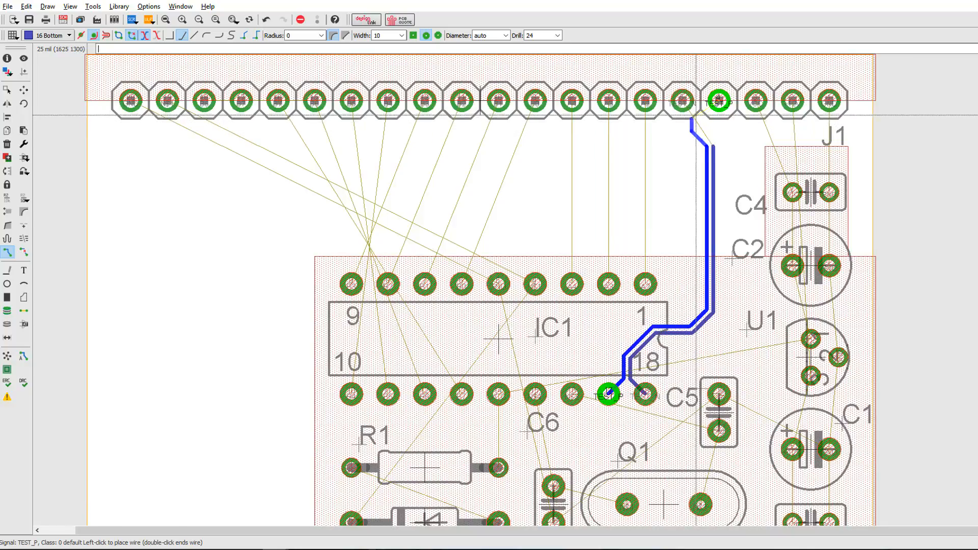
- Finish the TEST_P trace at the header pad and carry TEST_N toward its pad
{"action": "left_click", "coordinate": [717, 100]}
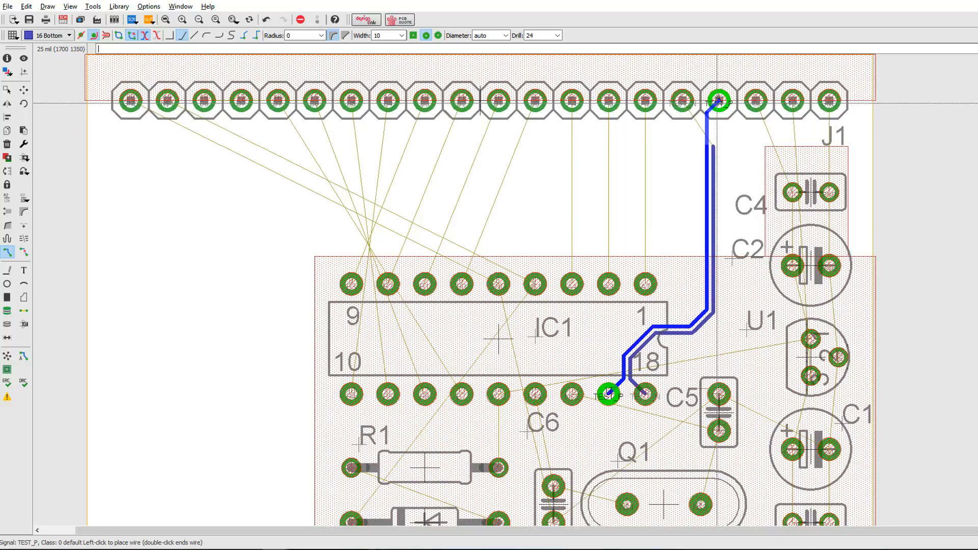
{"action": "double_click", "coordinate": [716, 101]}
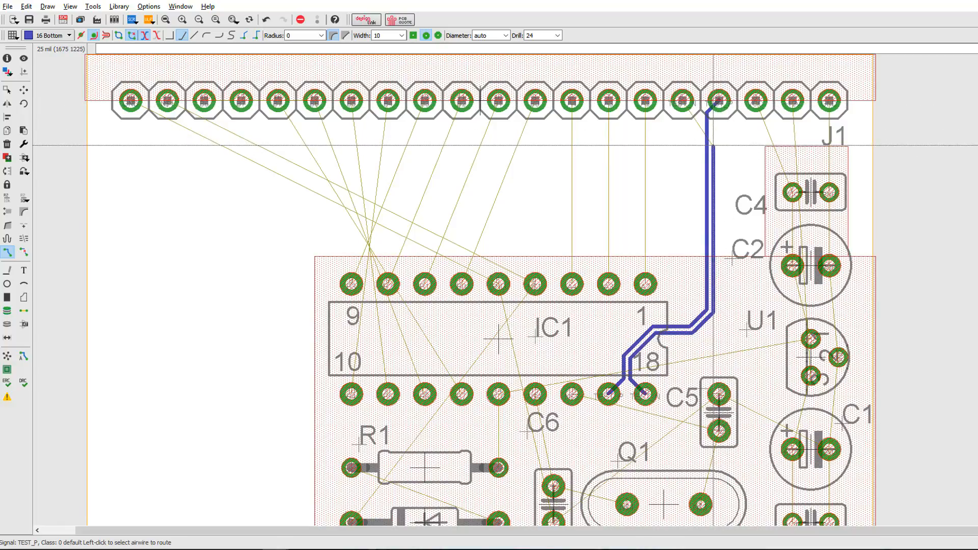
{"action": "left_click", "coordinate": [646, 393]}
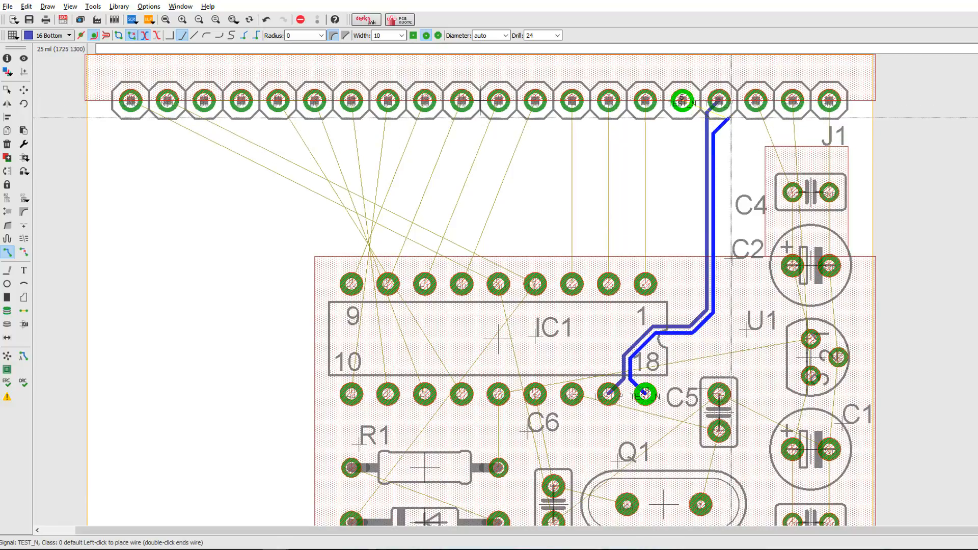